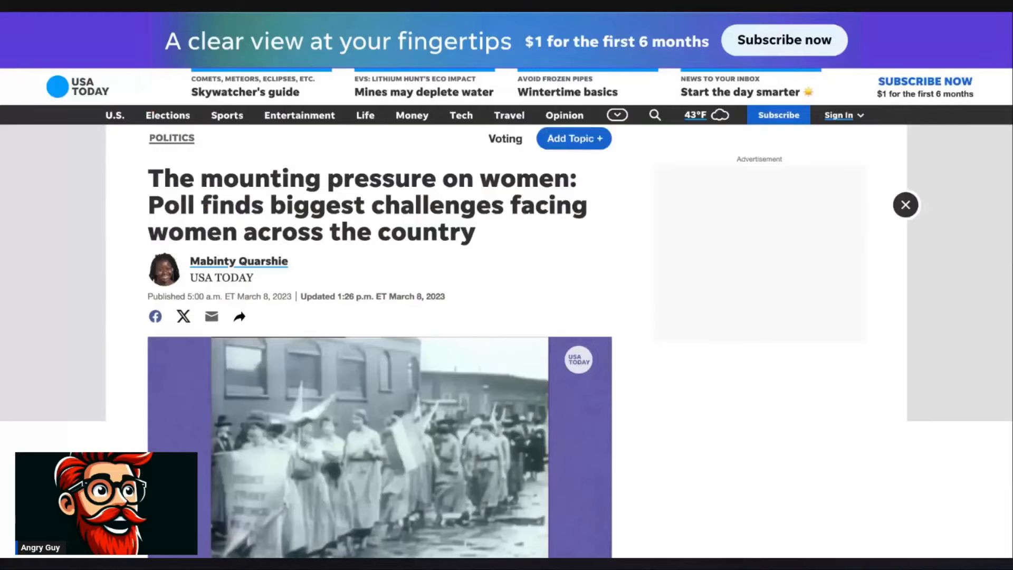
Scroll past the headline and embedded video to the opening paragraphs on women's financial pressures
scroll("down", 3)
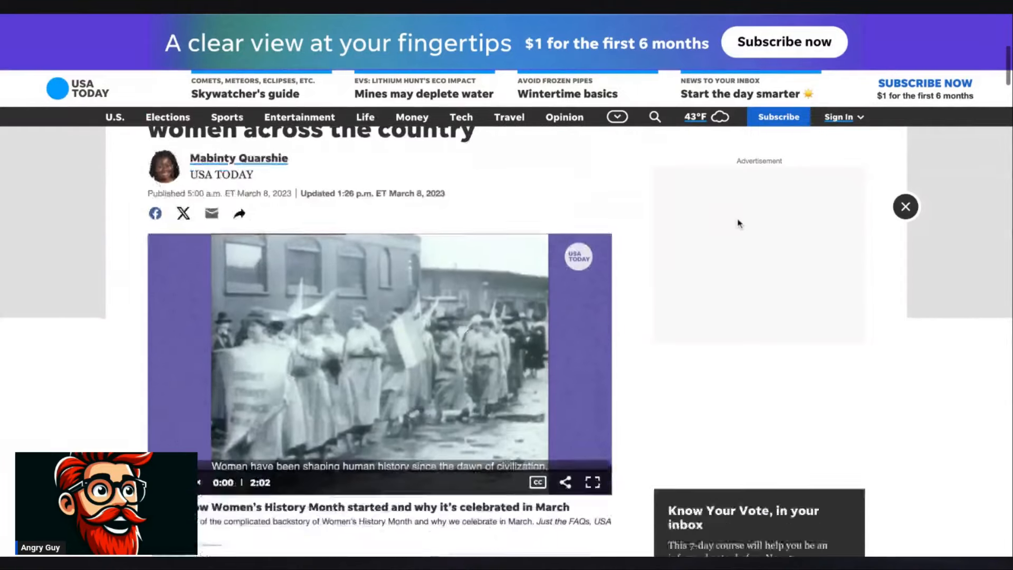
scroll("down", 3)
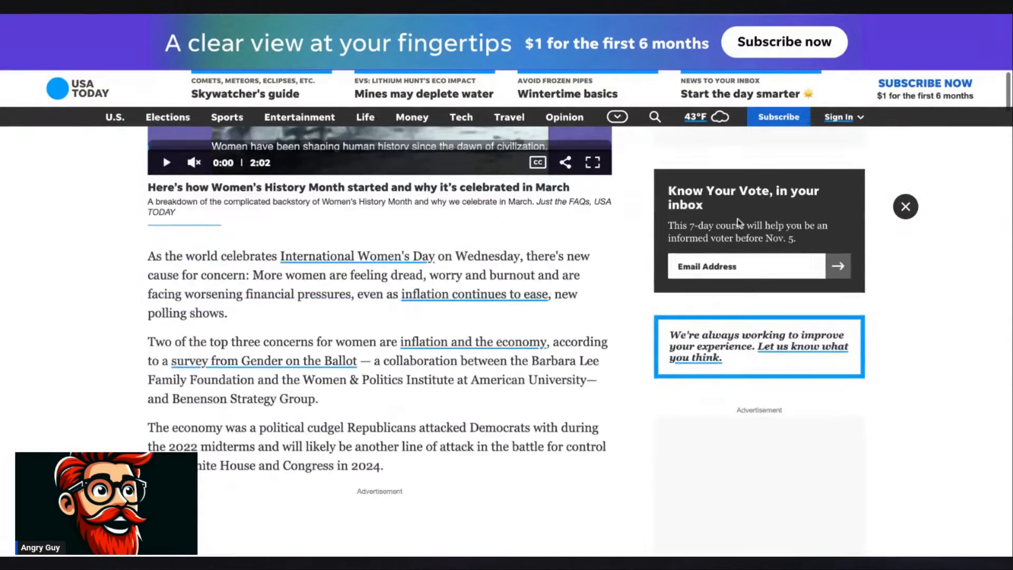
scroll("down", 3)
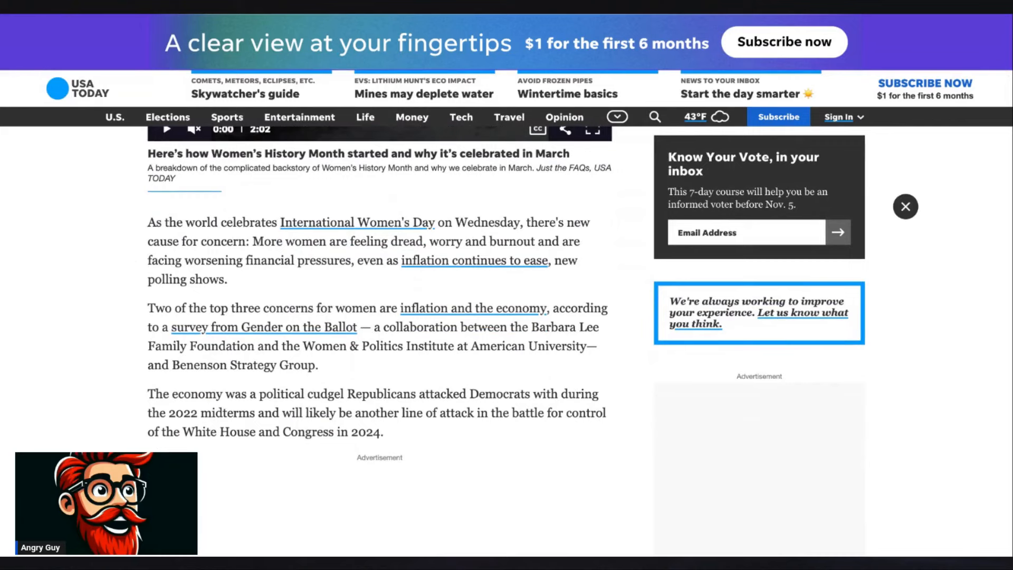
mouse_move(137, 306)
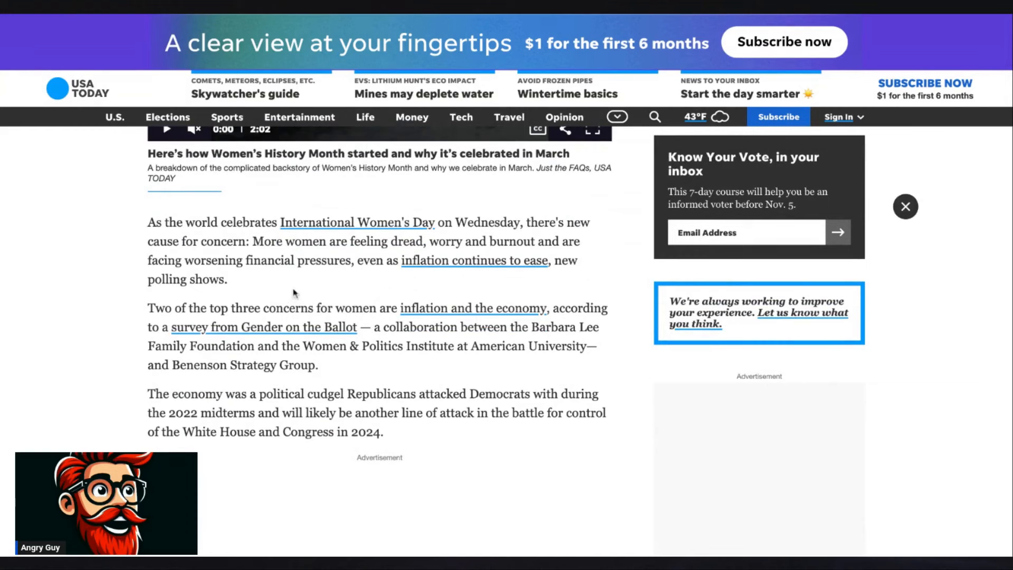
mouse_move(364, 292)
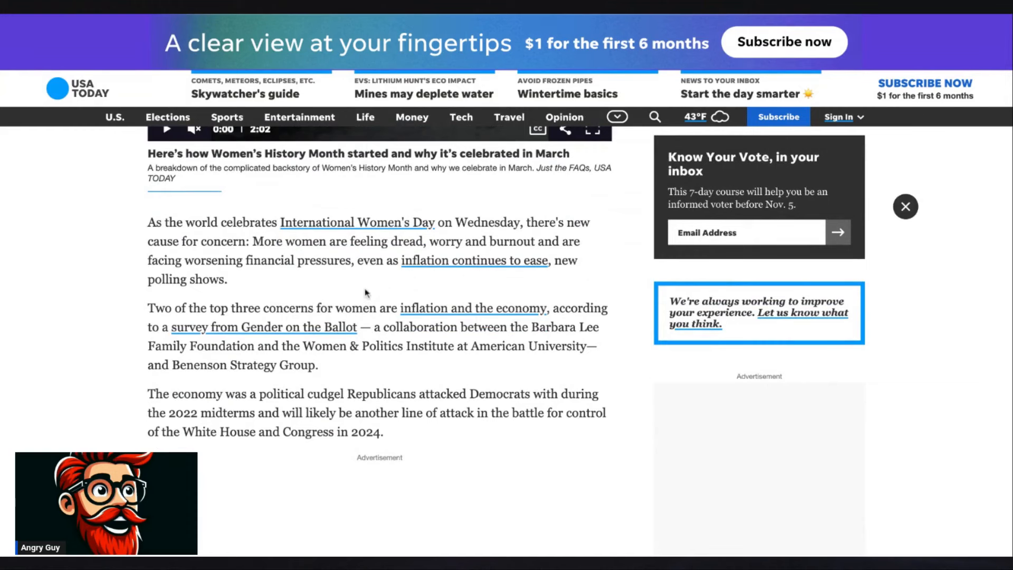
mouse_move(146, 325)
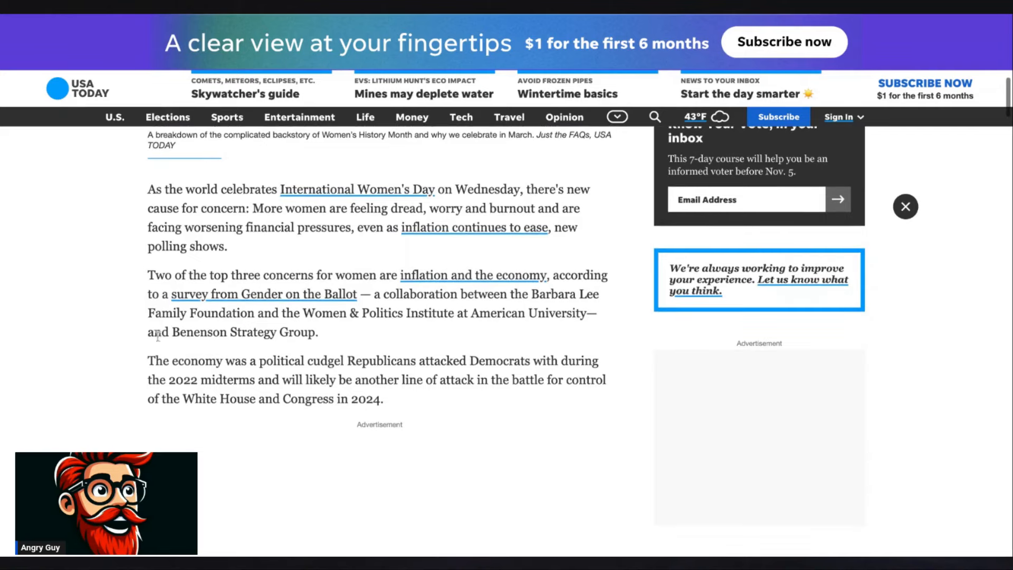
mouse_move(370, 277)
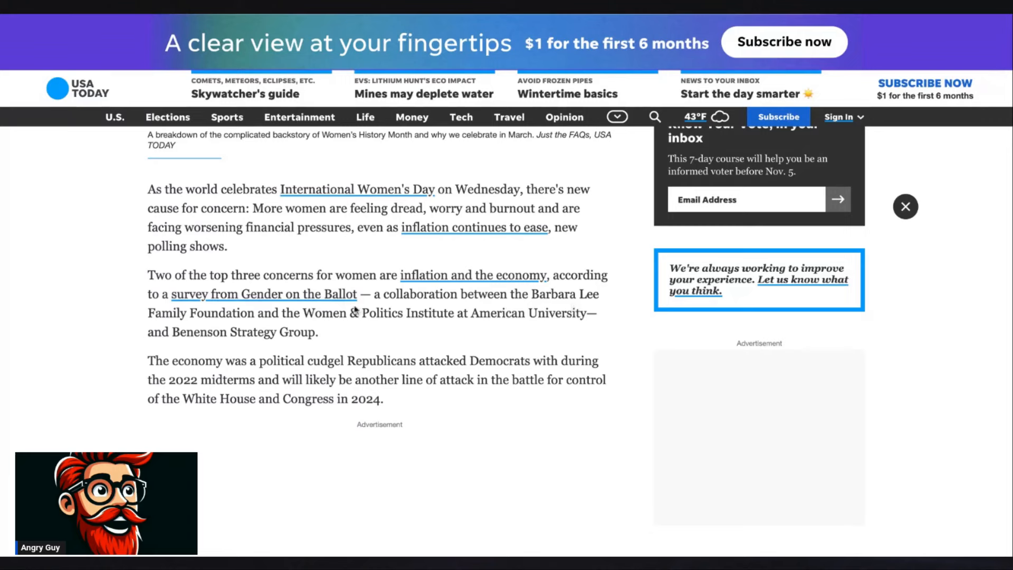
mouse_move(453, 298)
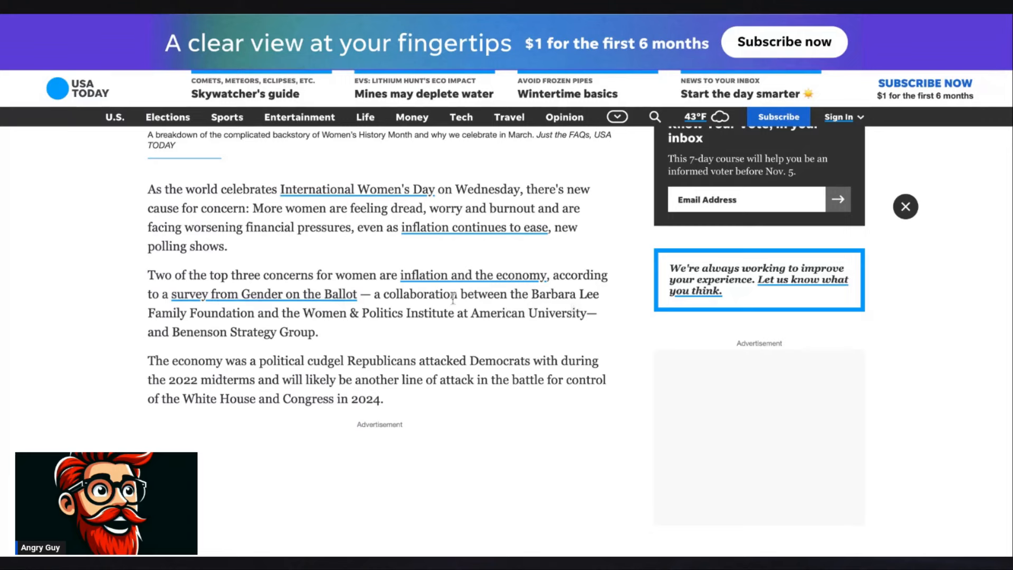
mouse_move(288, 321)
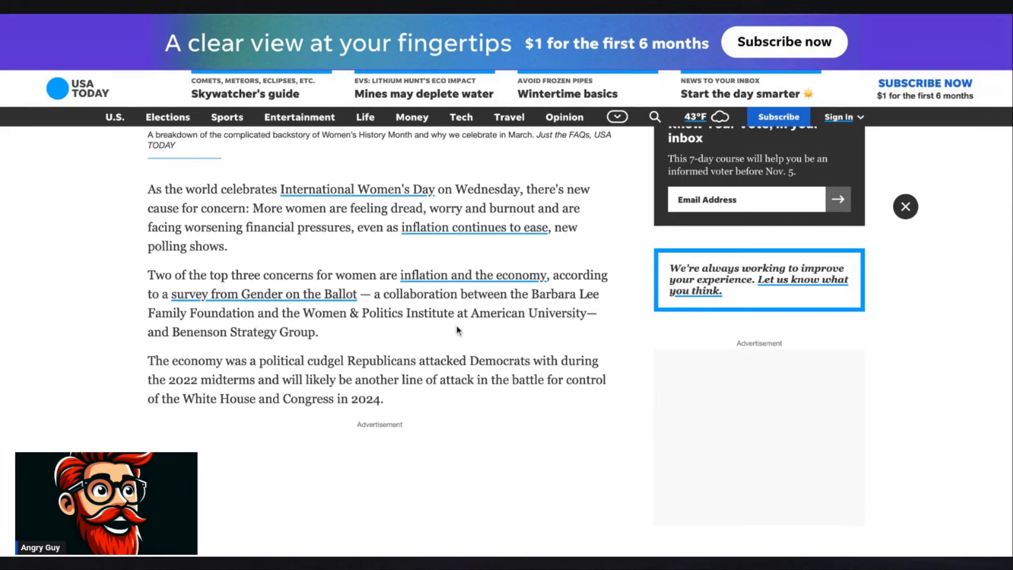
mouse_move(516, 333)
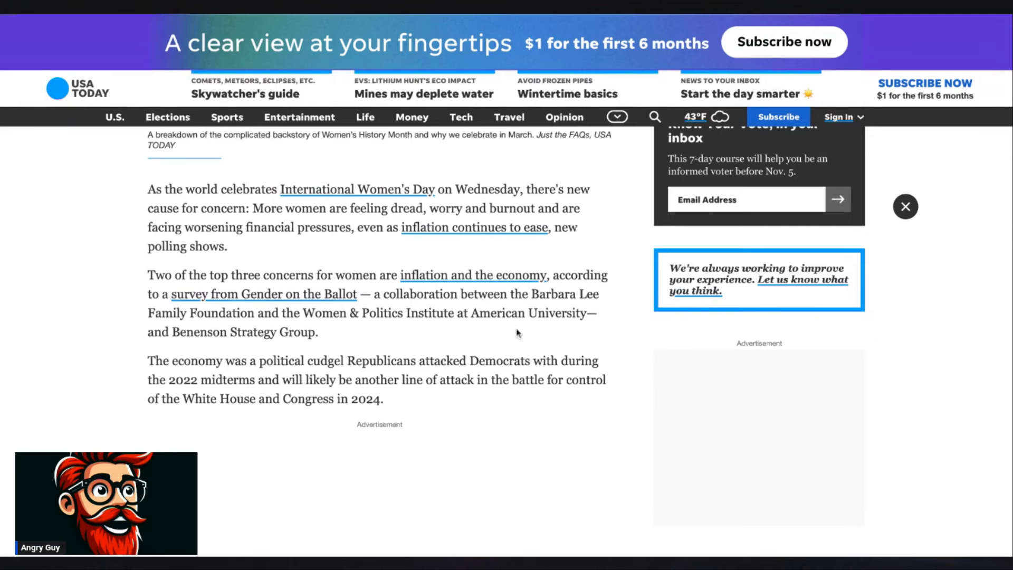
mouse_move(270, 347)
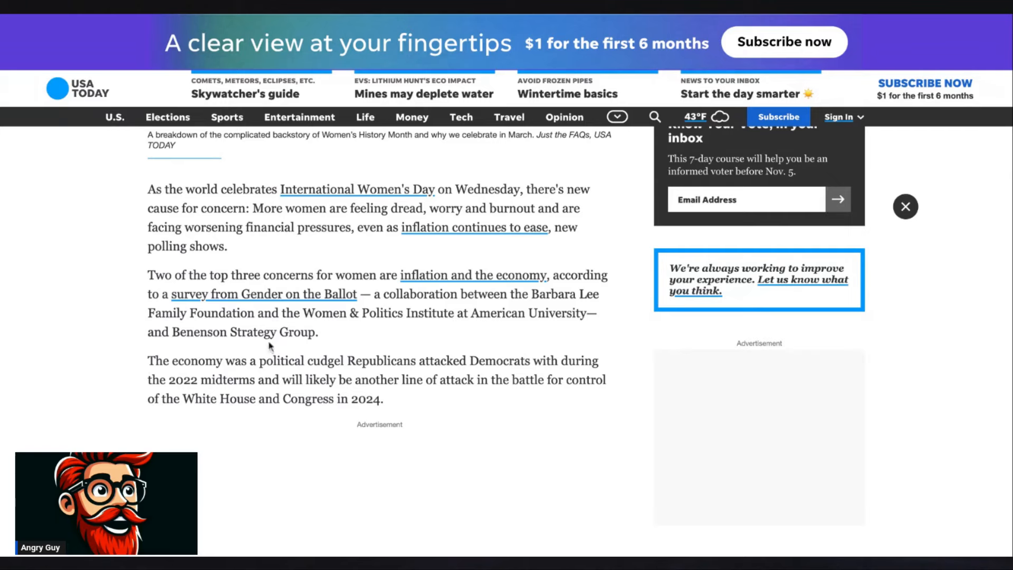
mouse_move(360, 340)
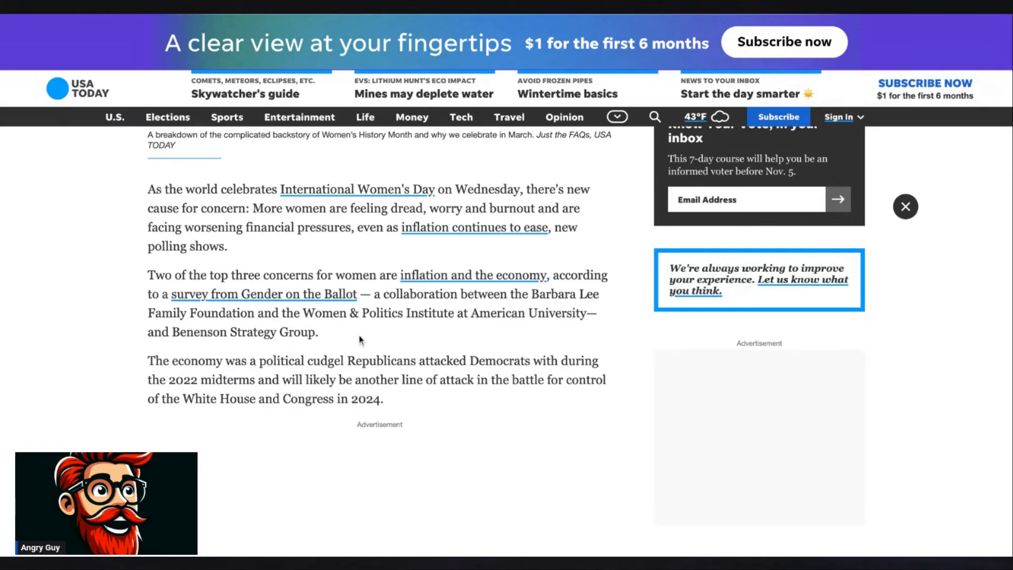
Scroll past the Voter Guide link to the paragraph on 78% saying women leaders understand their challenges
scroll("down", 3)
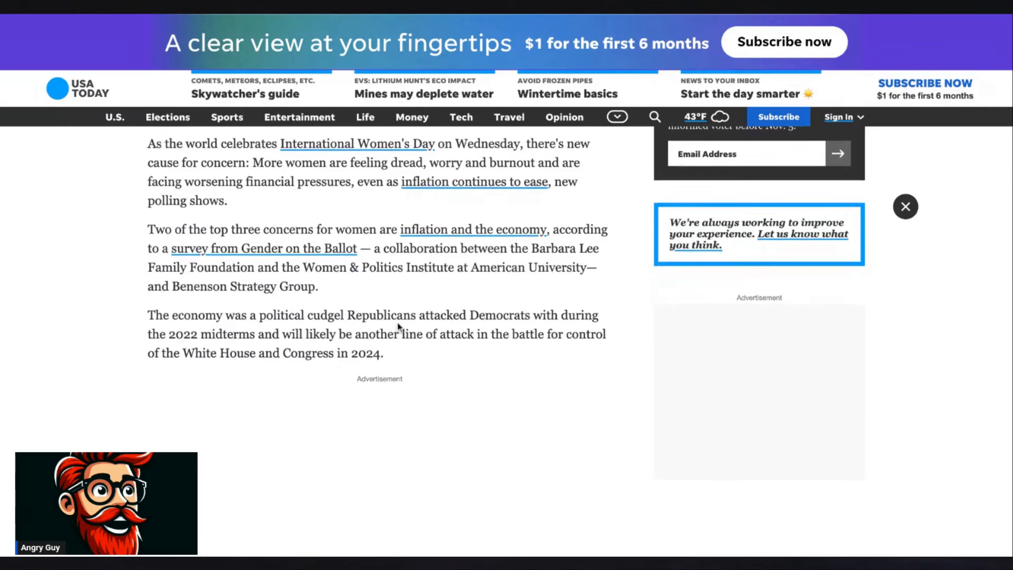
mouse_move(493, 341)
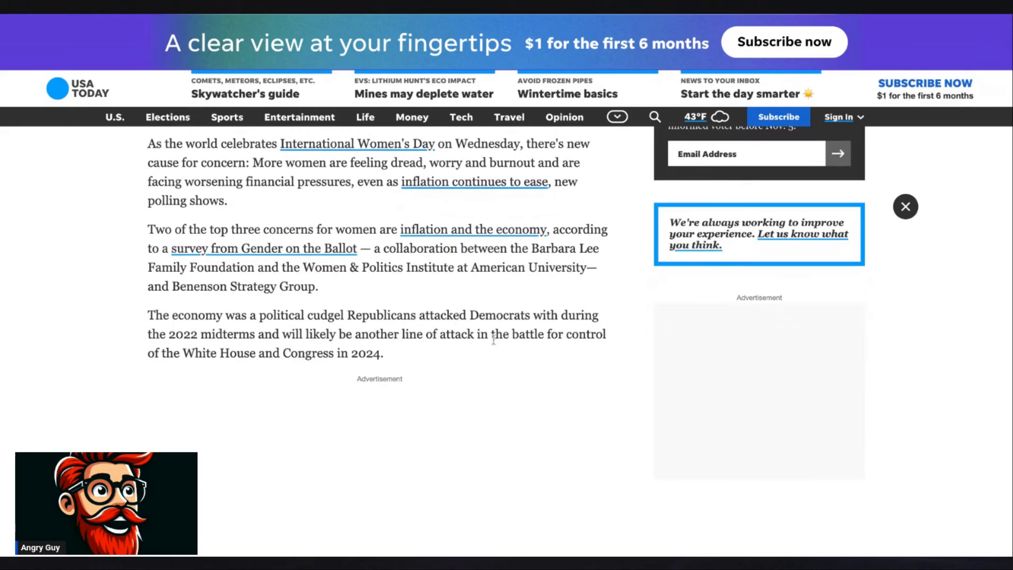
mouse_move(444, 359)
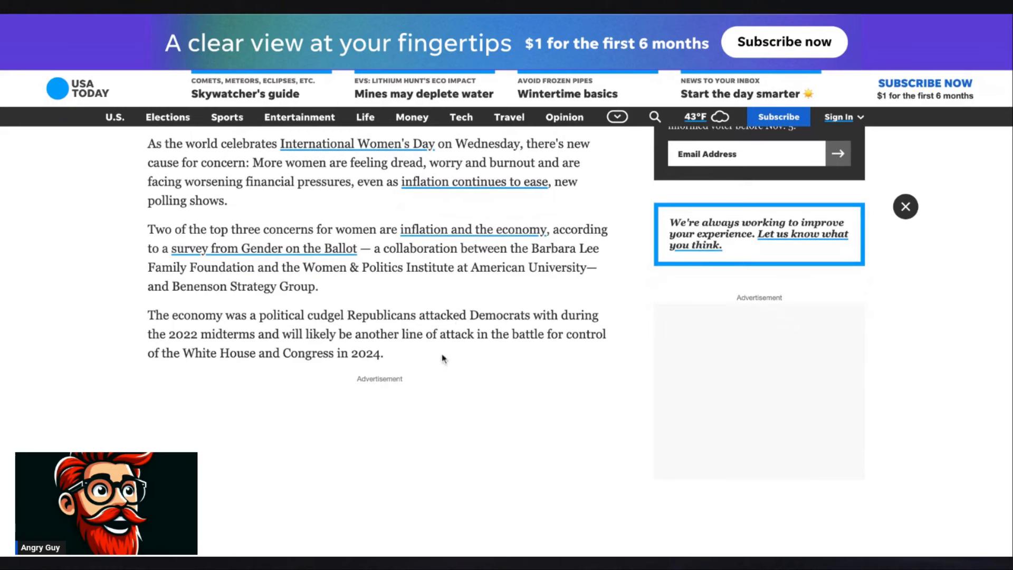
scroll("down", 3)
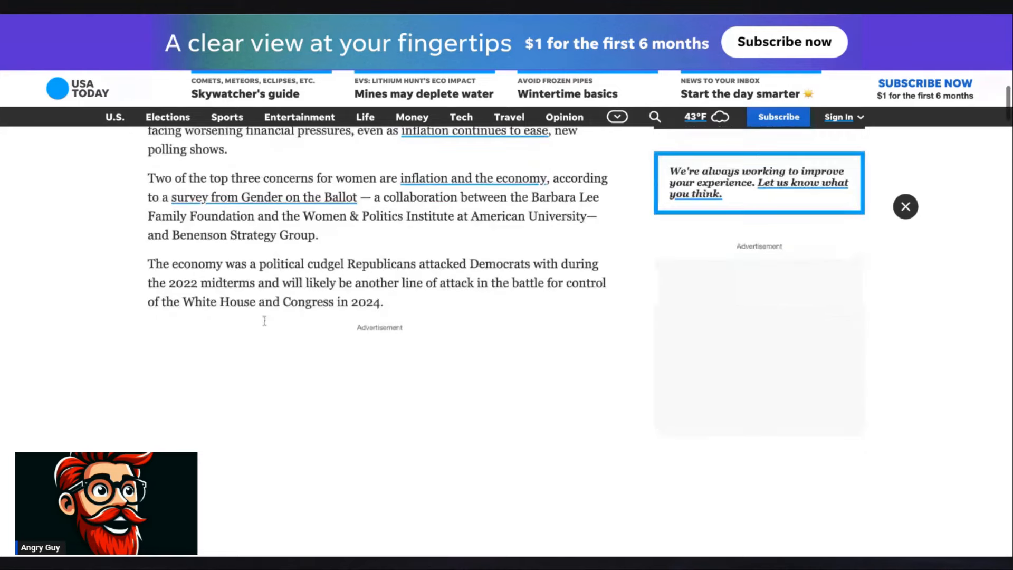
scroll("down", 3)
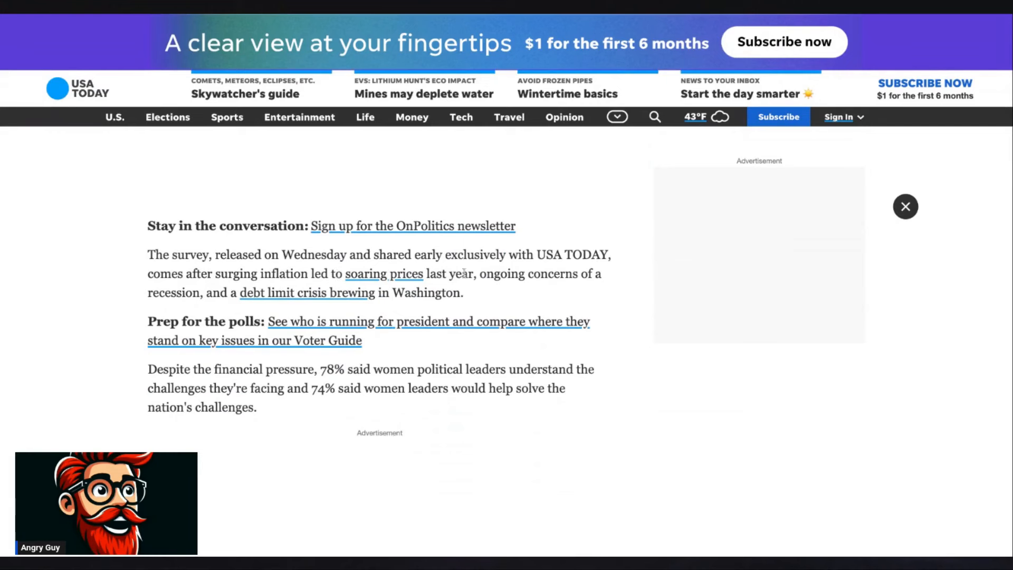
mouse_move(510, 292)
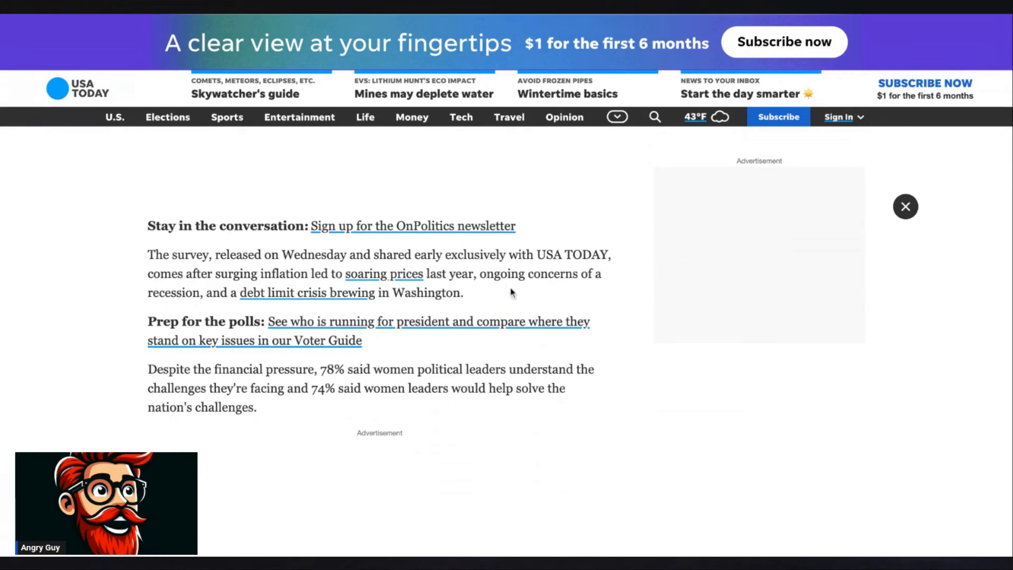
mouse_move(275, 296)
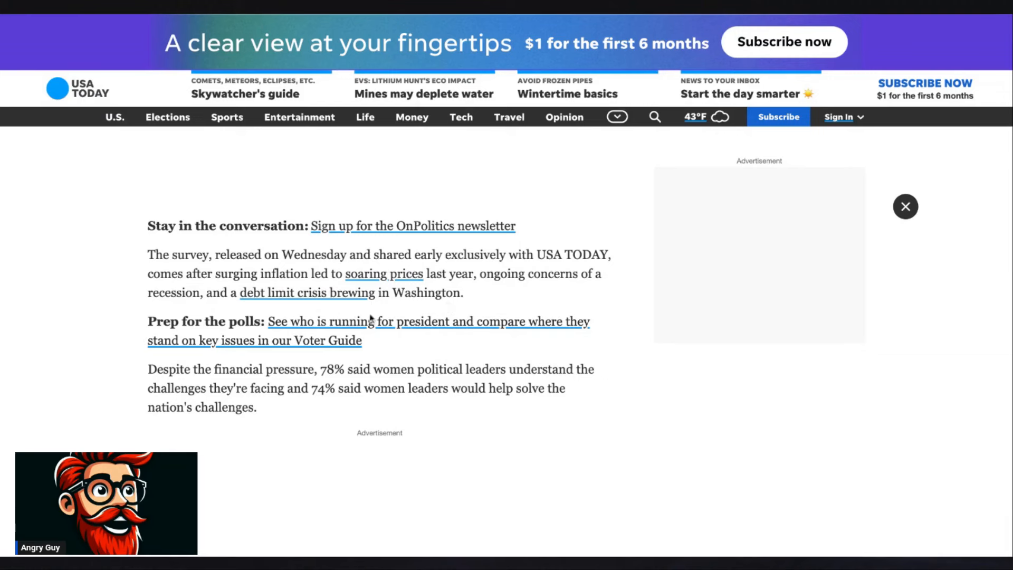
scroll("down", 3)
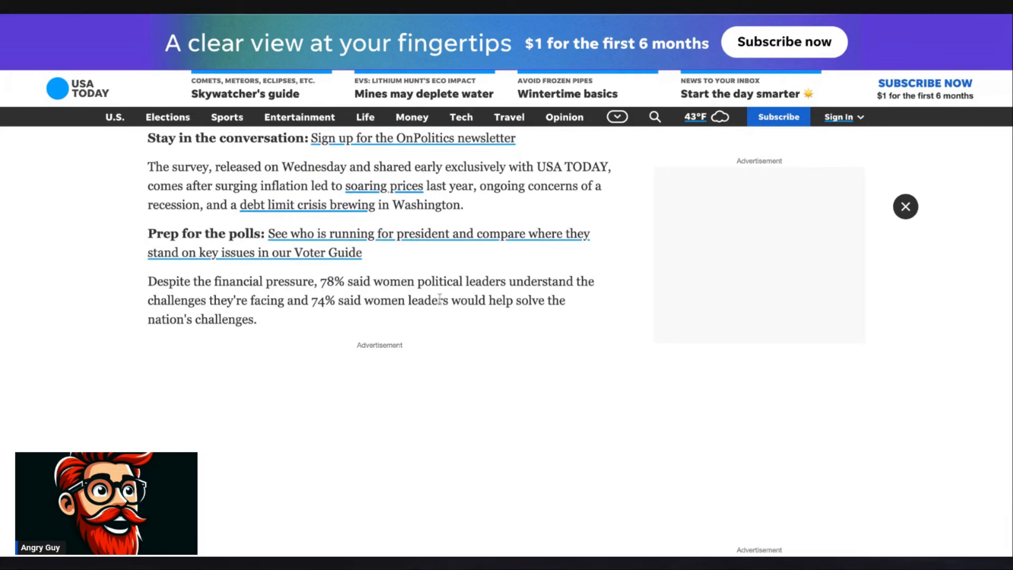
mouse_move(346, 317)
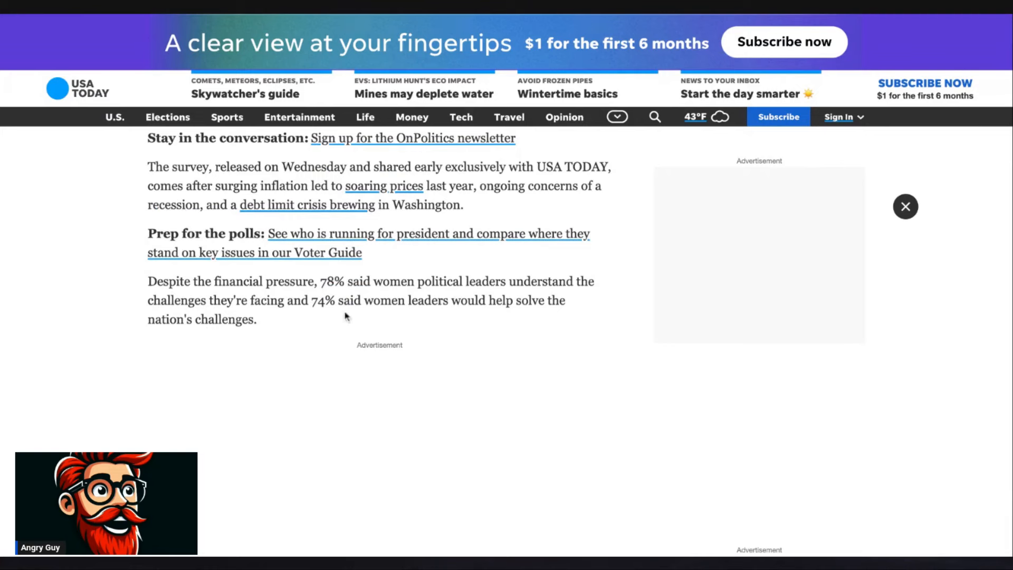
mouse_move(399, 316)
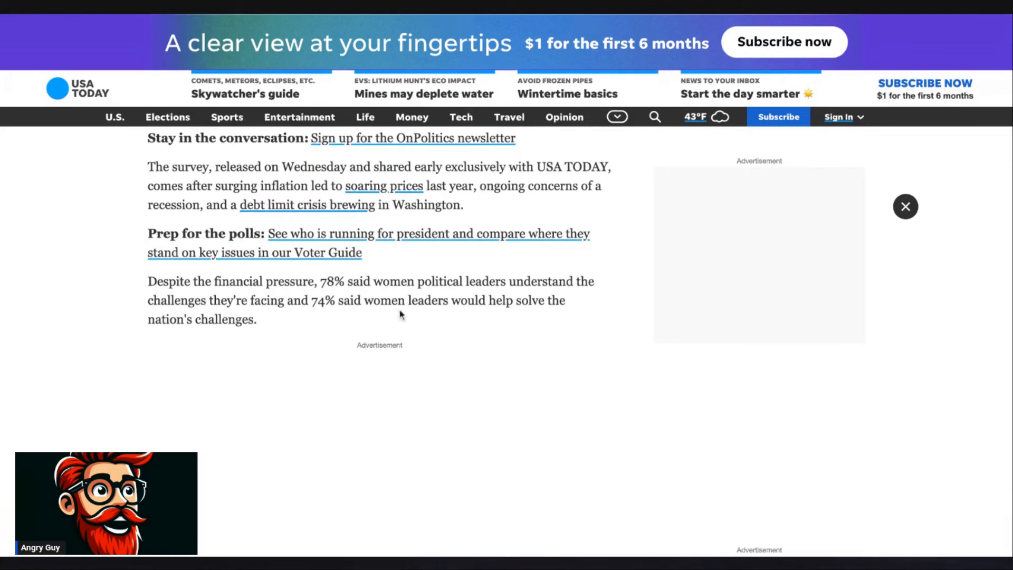
mouse_move(516, 322)
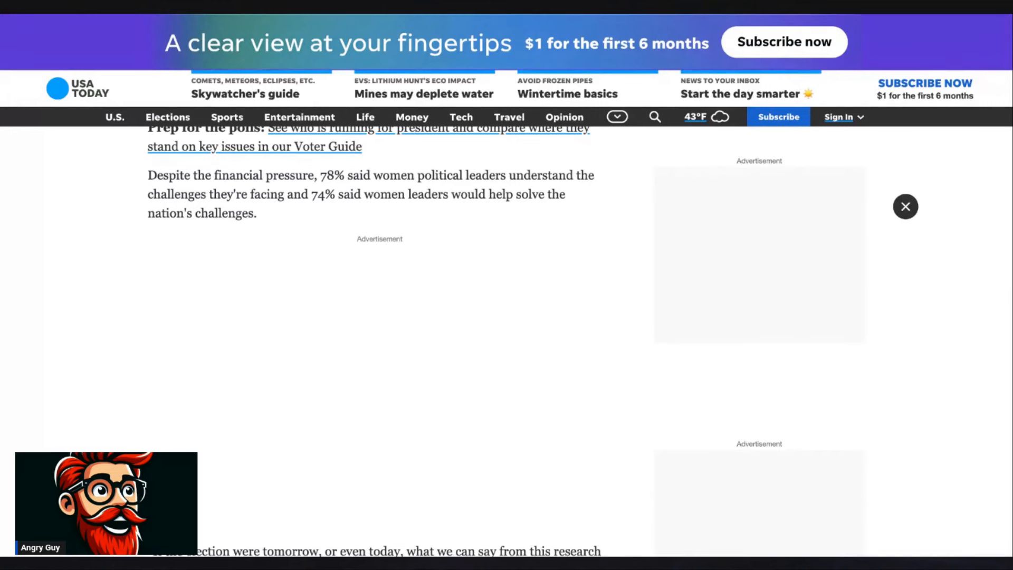
Scroll to the 'Economy concerns and financial struggles' heading with 60% pessimistic and 20% hopeful
scroll("down", 3)
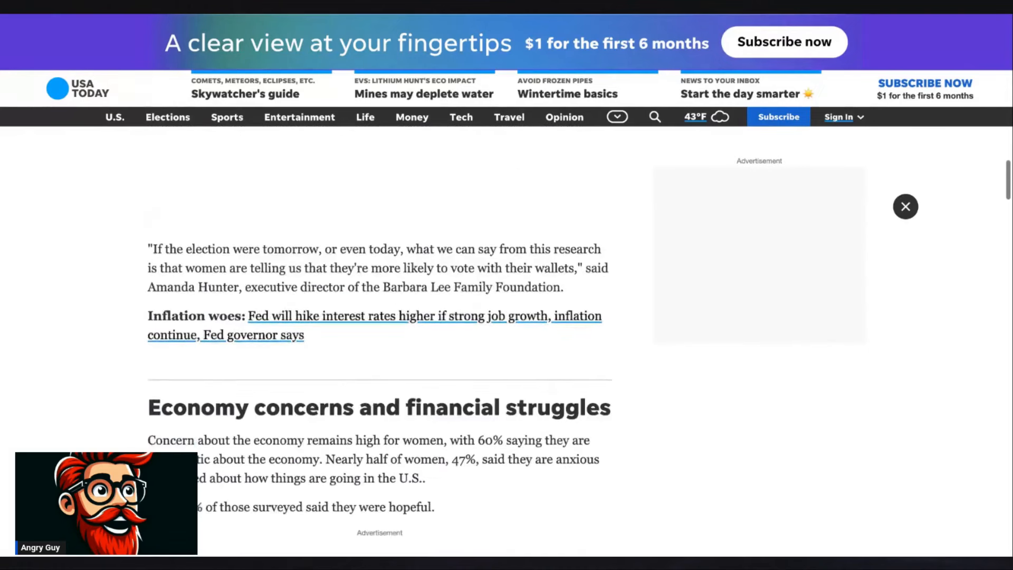
scroll("down", 3)
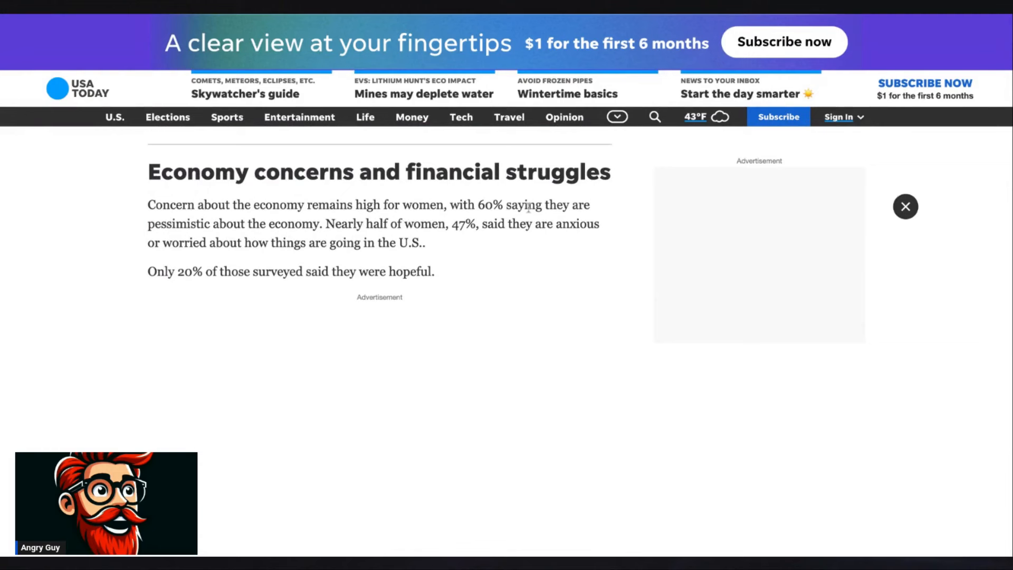
mouse_move(331, 240)
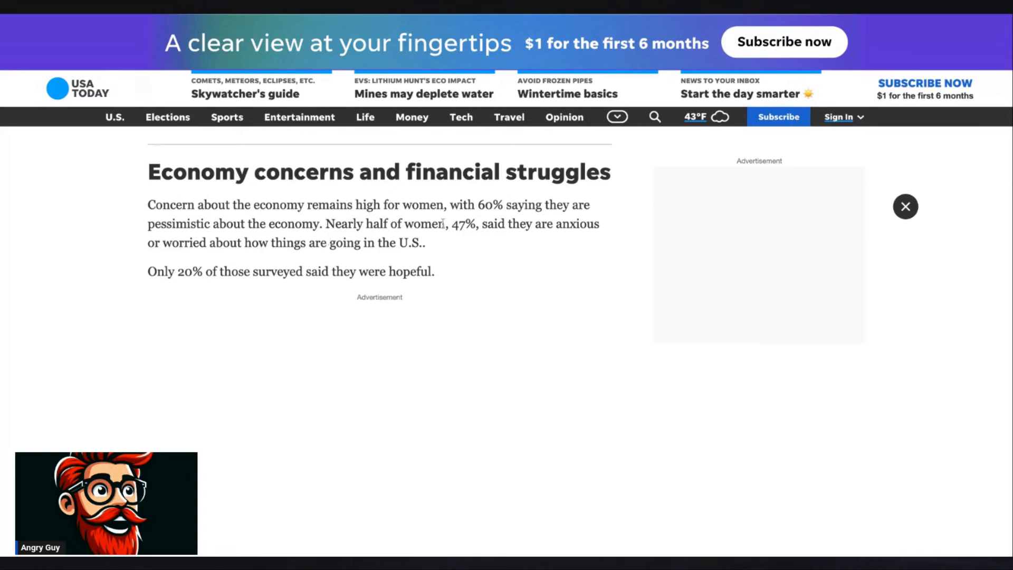
mouse_move(447, 234)
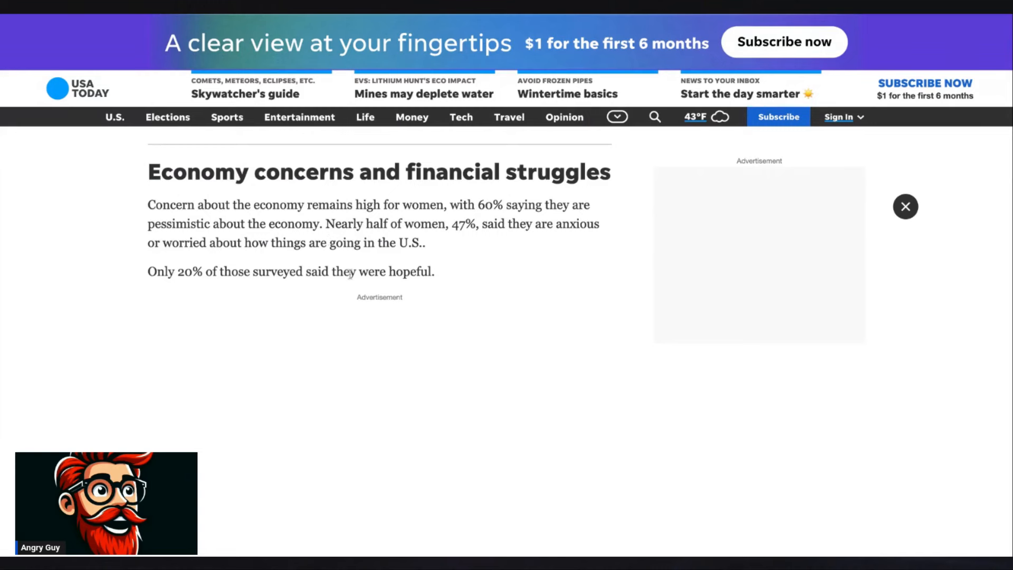
mouse_move(280, 291)
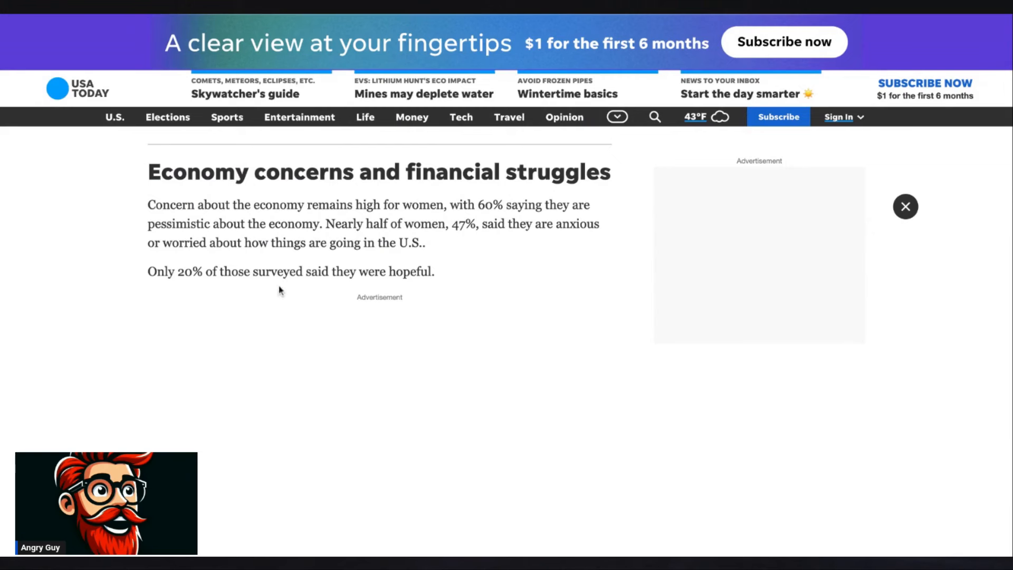
mouse_move(370, 295)
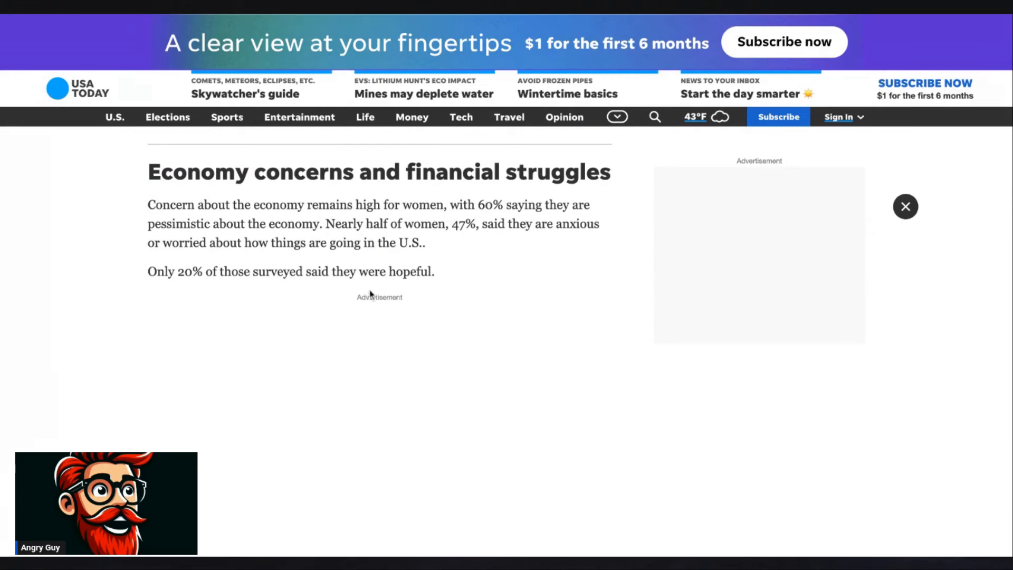
mouse_move(427, 284)
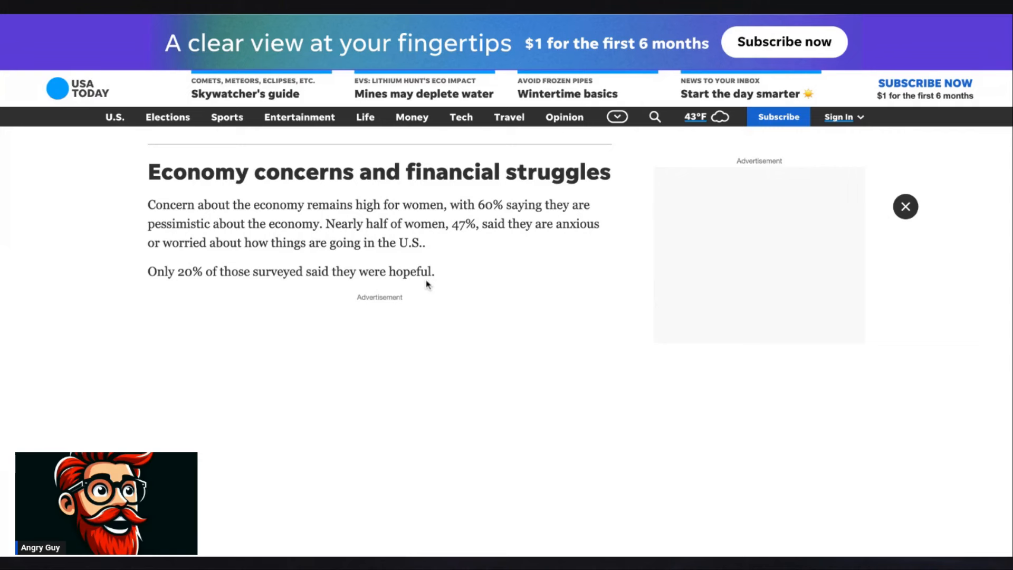
mouse_move(428, 286)
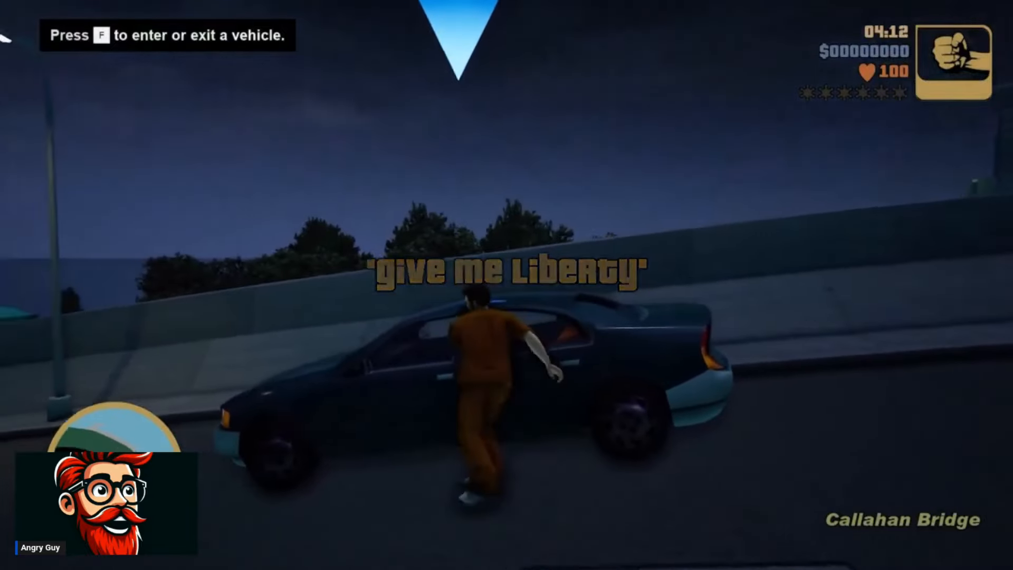
Enter the parked Kuruma and drive off Callahan Bridge toward the Saint Marks streets
key("f")
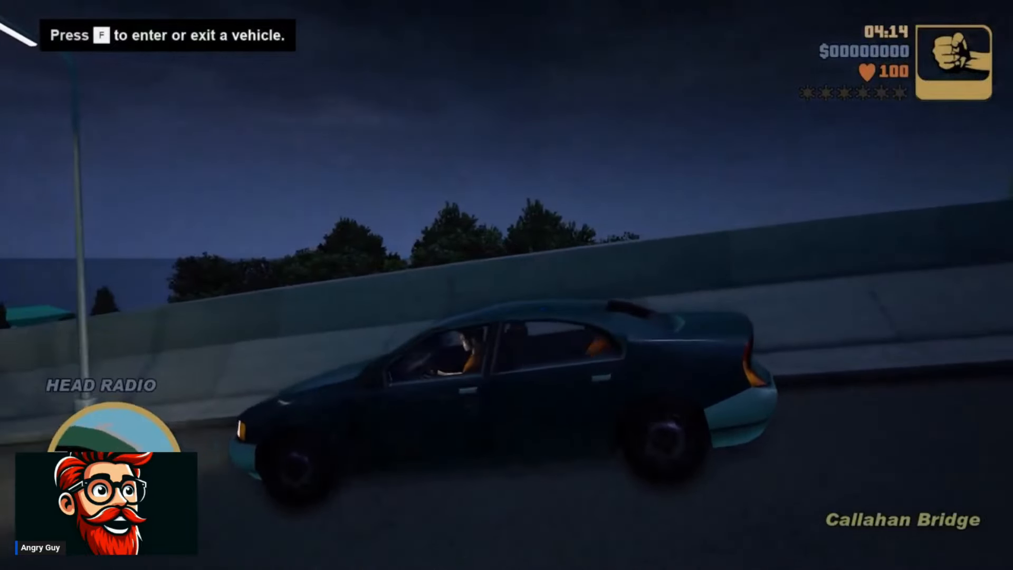
key("f")
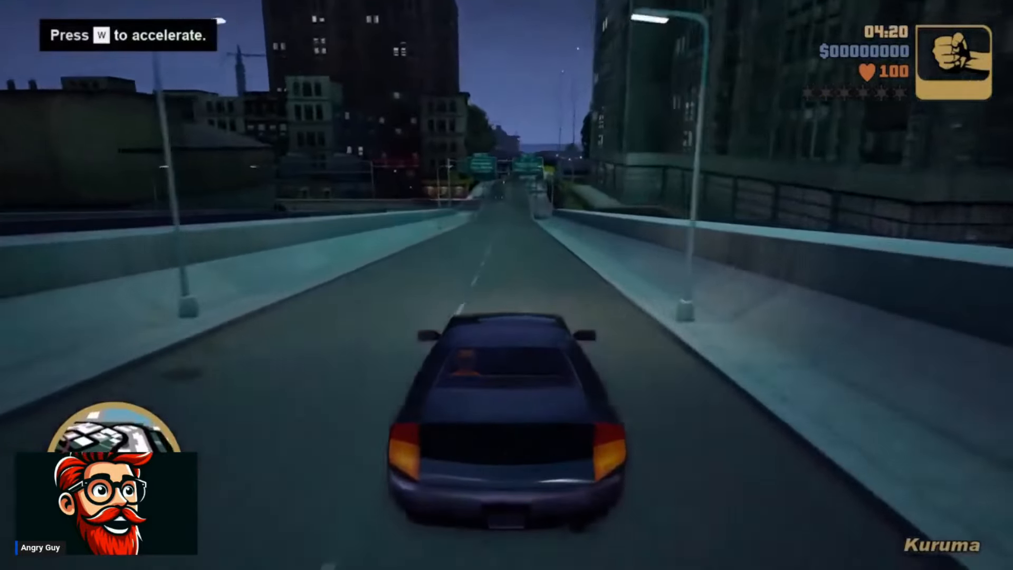
key("w")
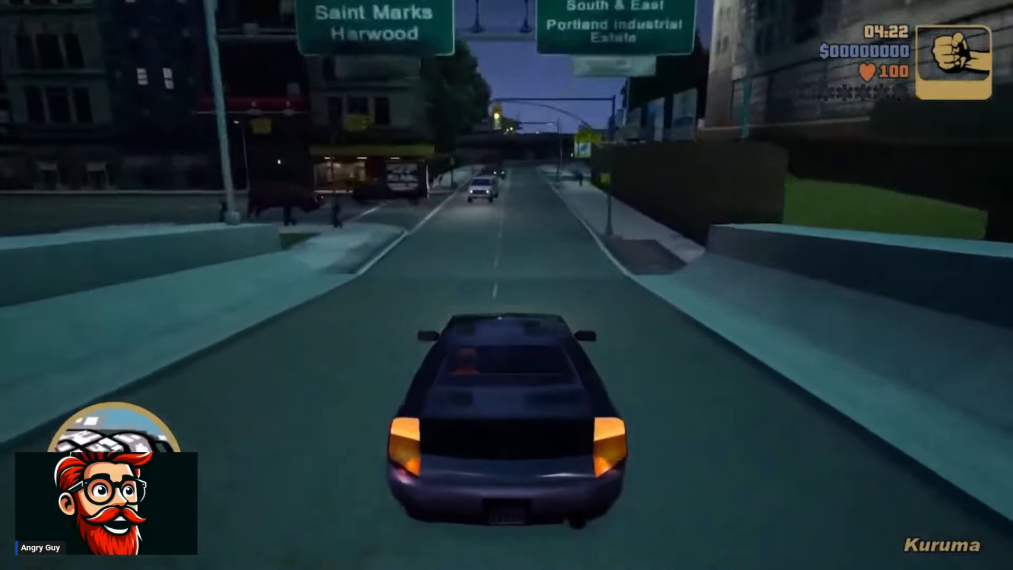